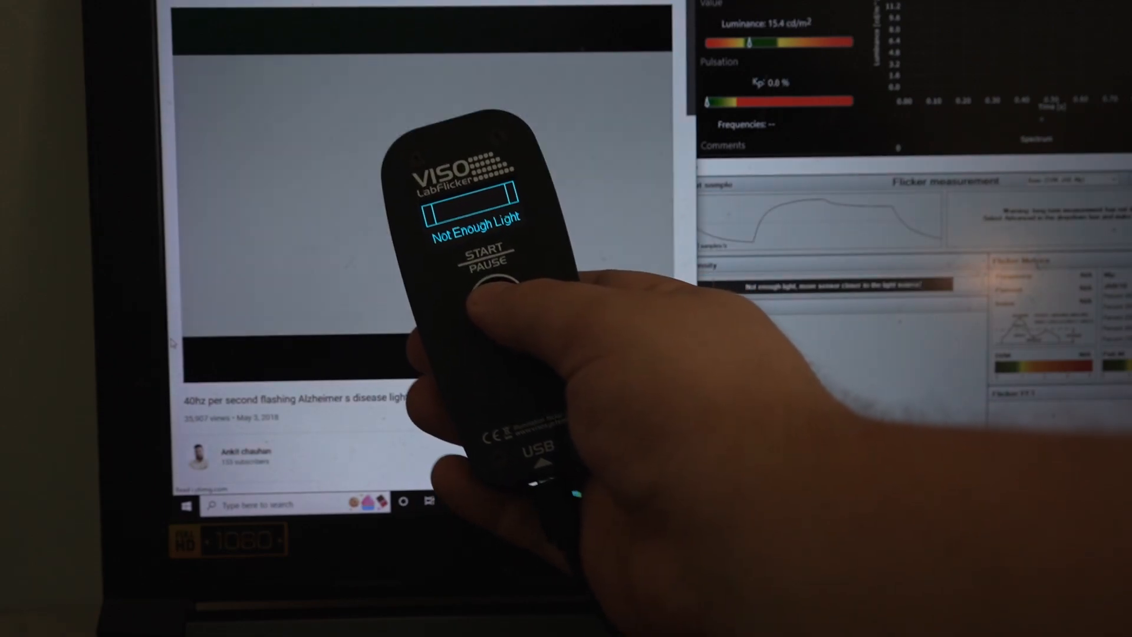
# Play the 'Stroboskop Blitzer 10hz' video so the LabFlicker reading settles near 10 Hz
pyautogui.click(486, 271)
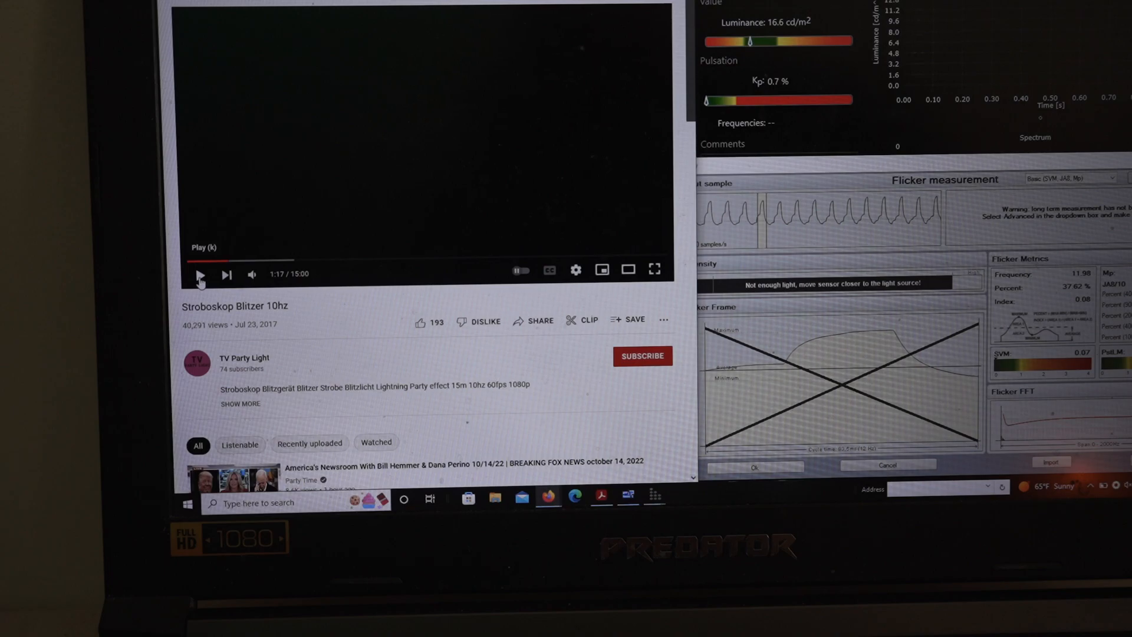
pyautogui.click(201, 272)
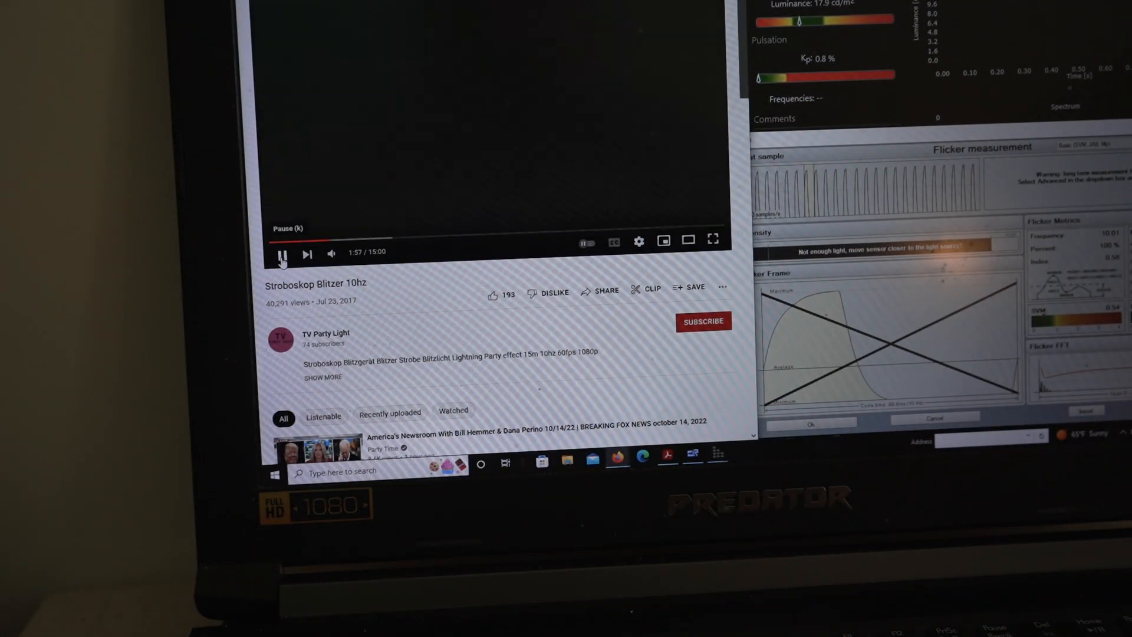
# Pause the strobe video around 2:22 on a white frame, reading still about 10 Hz
pyautogui.click(282, 252)
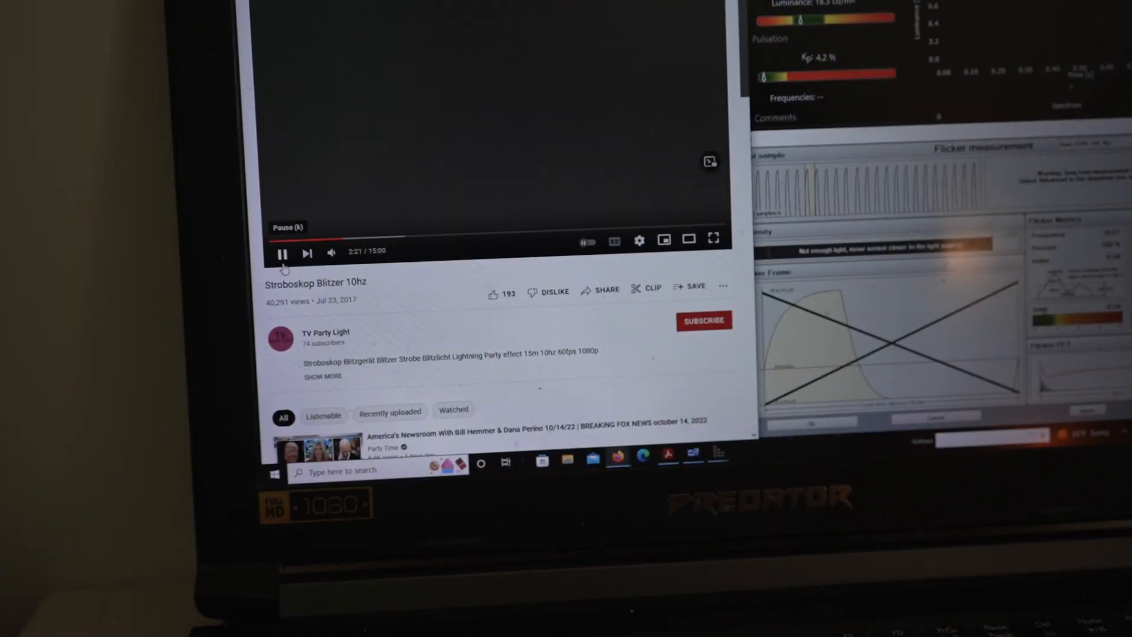
pyautogui.click(281, 252)
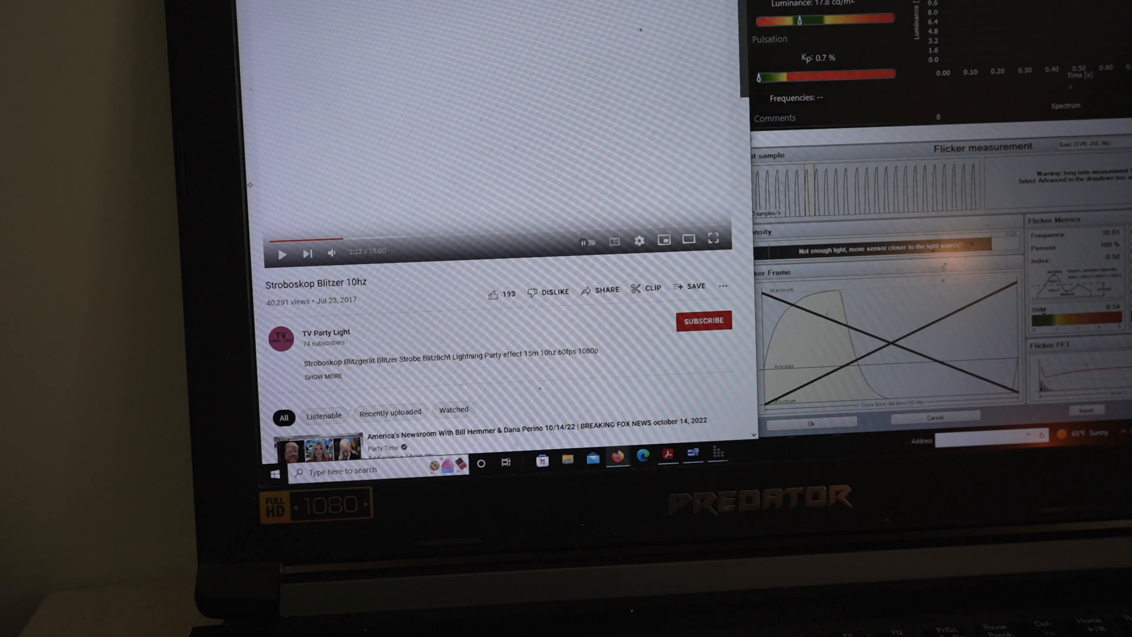